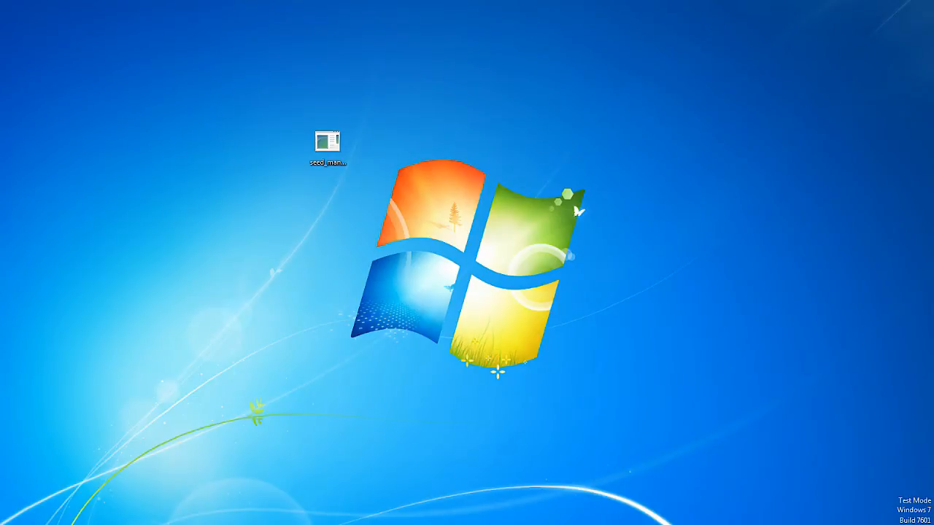
# - Run seed_manager.exe from the desktop to bring up its console menu
pyautogui.doubleClick(327, 143)
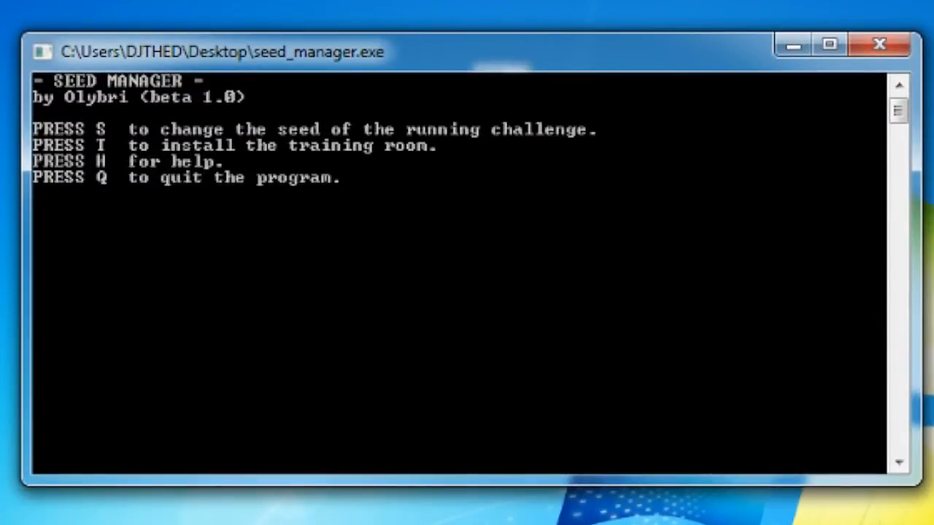
# - Install the training room with the I option and dismiss the success message
pyautogui.press('i')
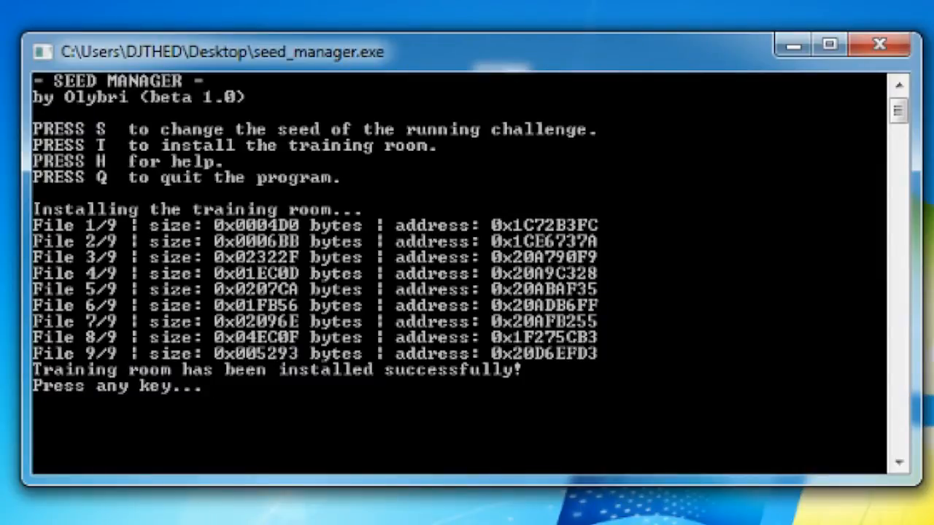
pyautogui.press('enter')
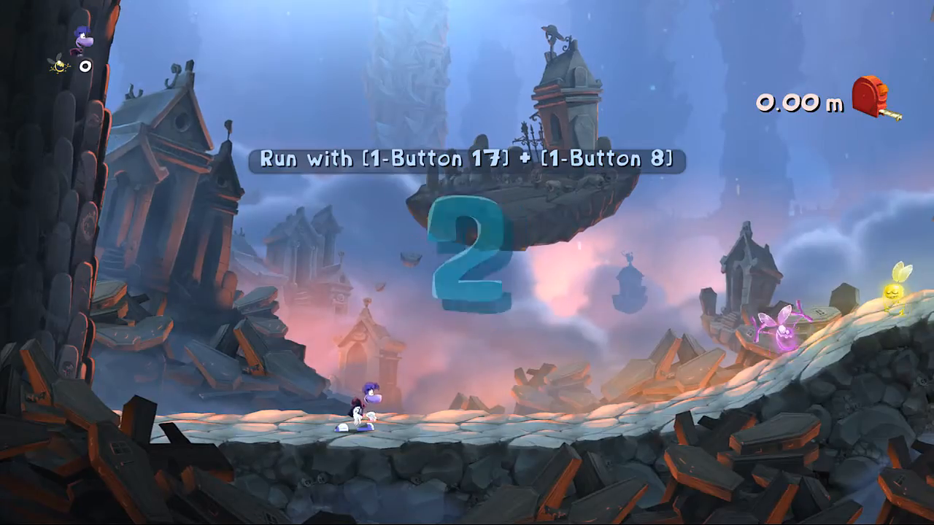
# - Leave the graveyard distance challenge at its zero-metre countdown
pyautogui.press('Escape')
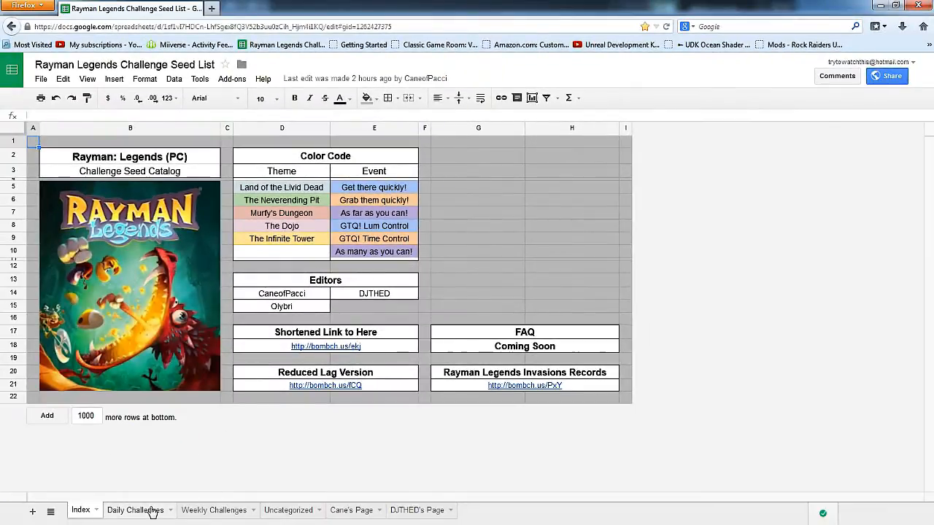
# - Open the Daily Challenges sheet showing dated seeds for Daily Normal and Daily Extreme
pyautogui.click(135, 509)
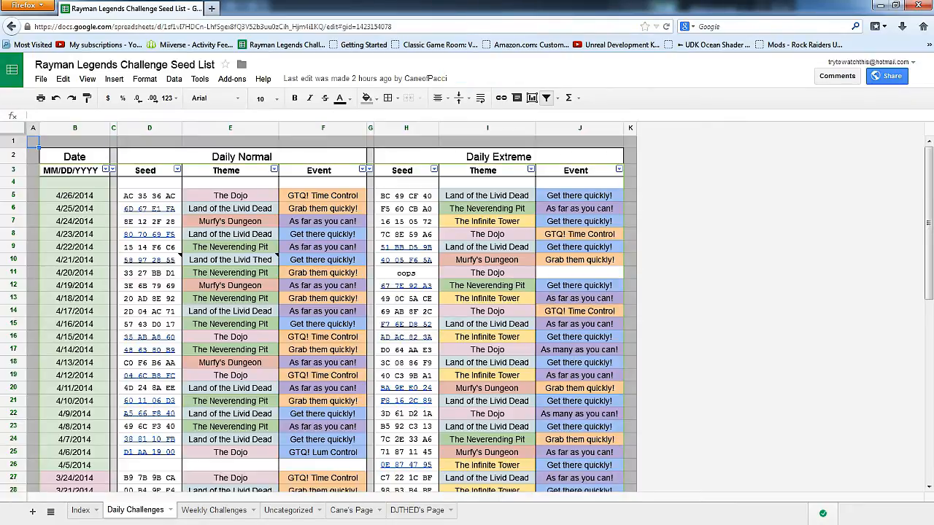
pyautogui.moveTo(357, 261)
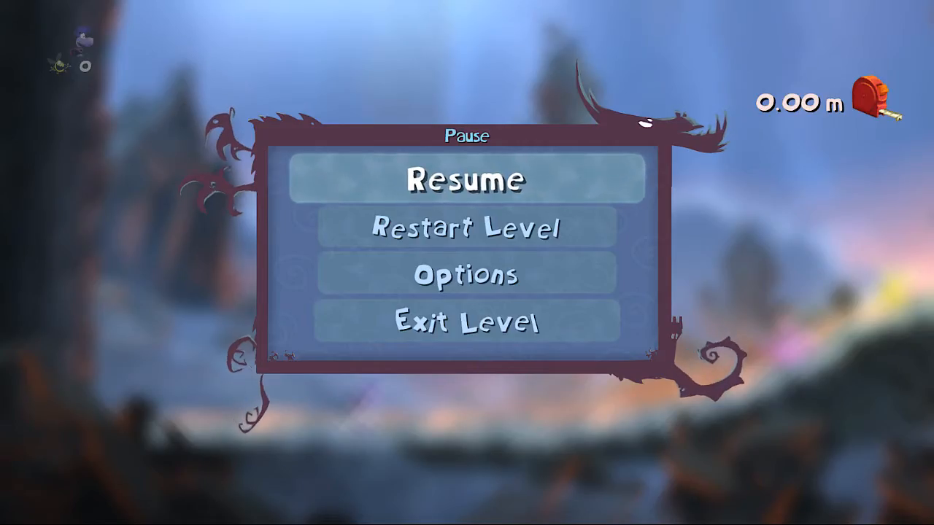
# - Restart the graveyard Go as far as you can challenge and play it again
pyautogui.click(467, 180)
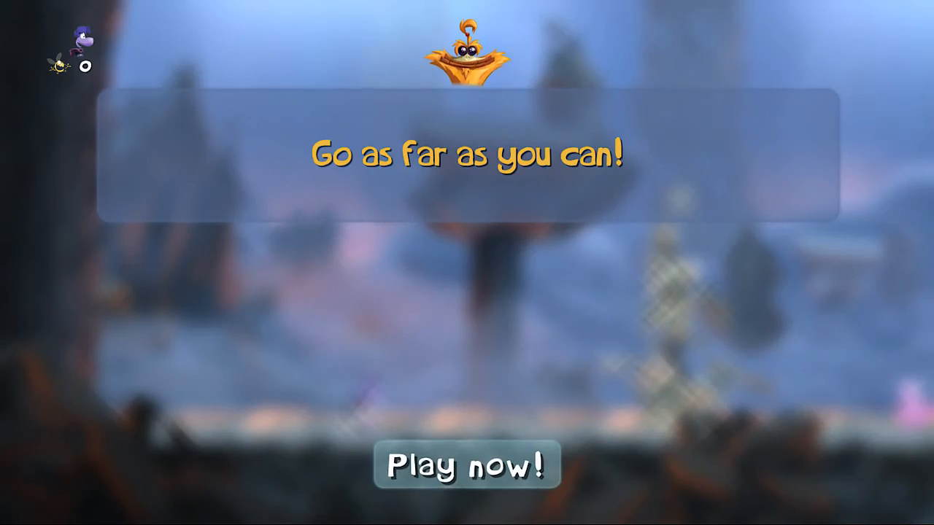
pyautogui.click(466, 465)
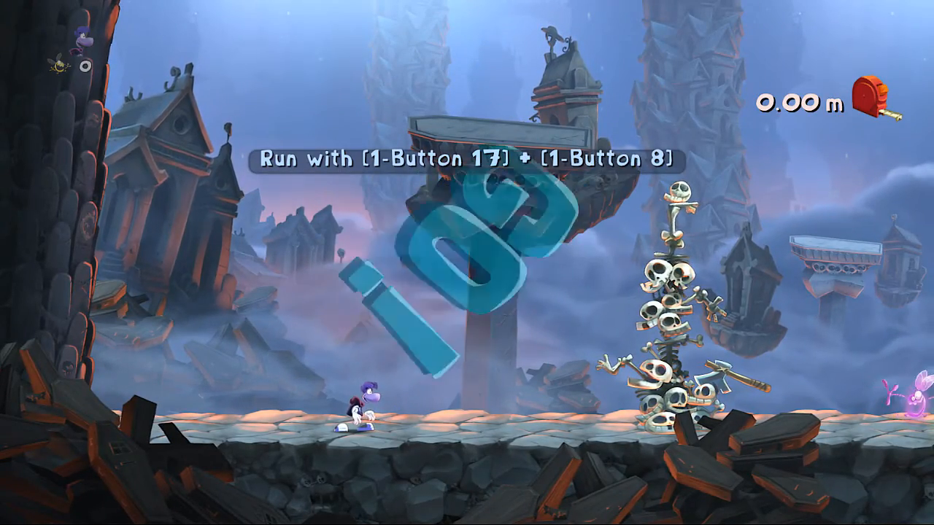